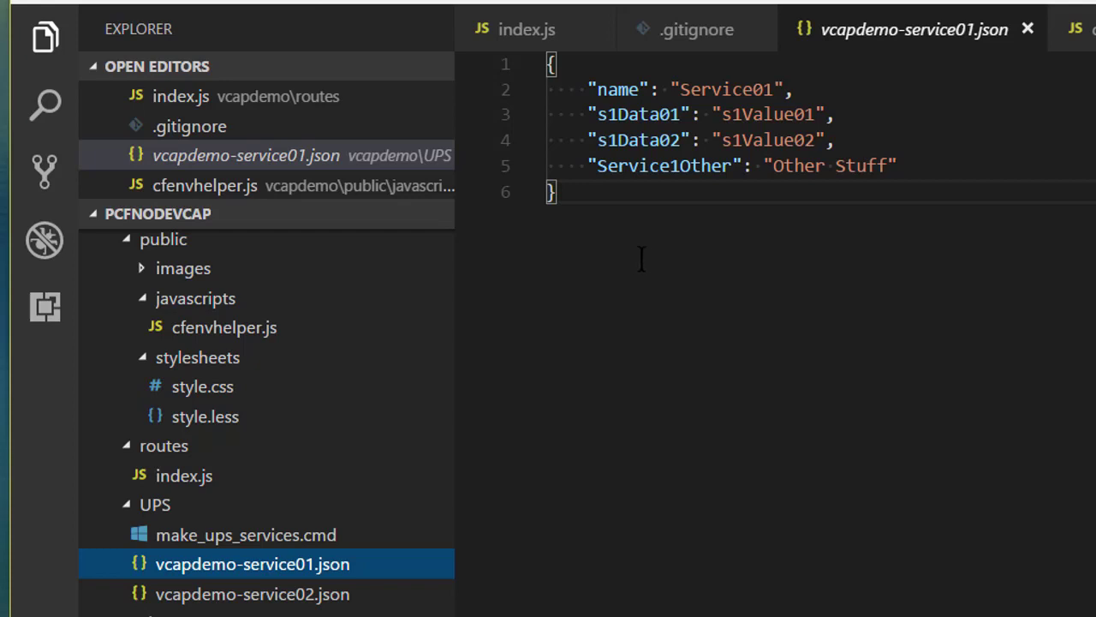
mouse_move(637, 271)
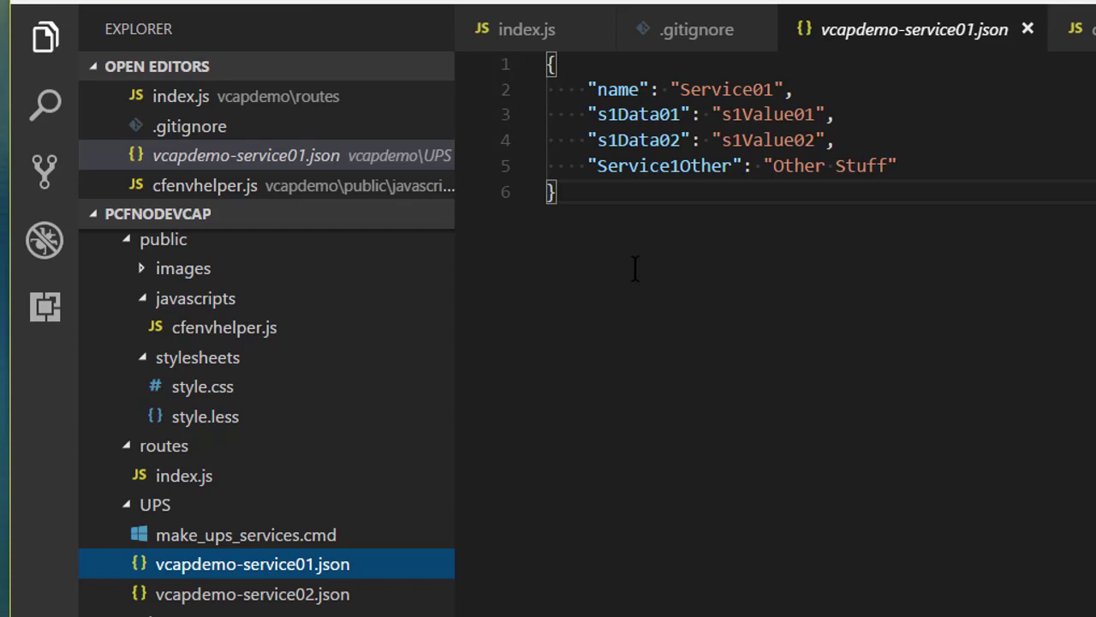
Step: Review the vcapdemo service JSON files, then bring up make_ups_services.cmd in the UPS folder
left_click(254, 593)
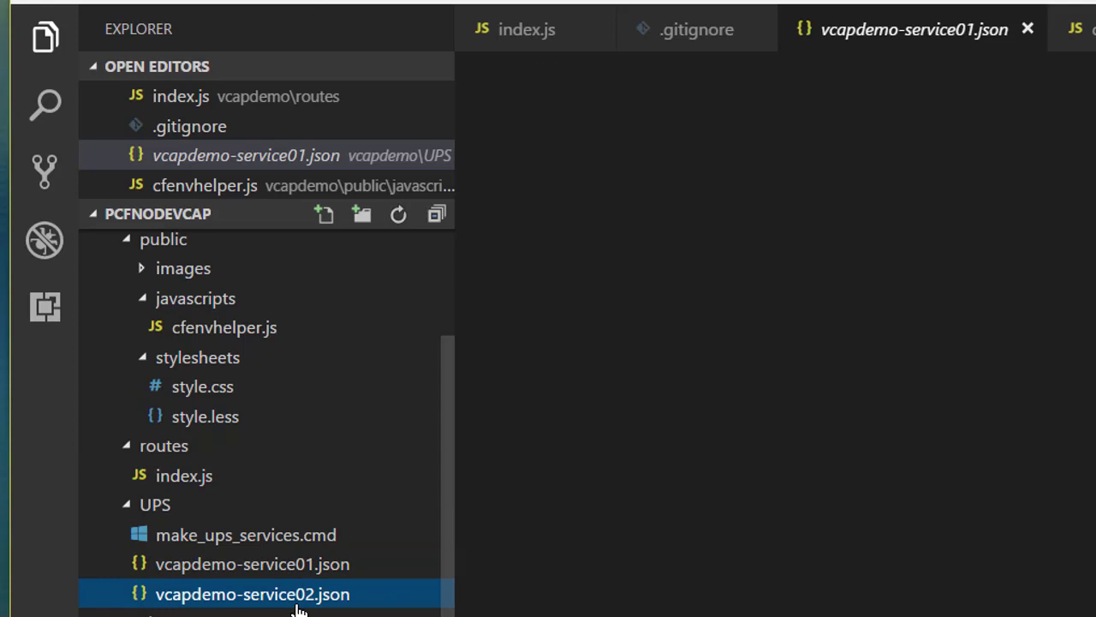
left_click(254, 563)
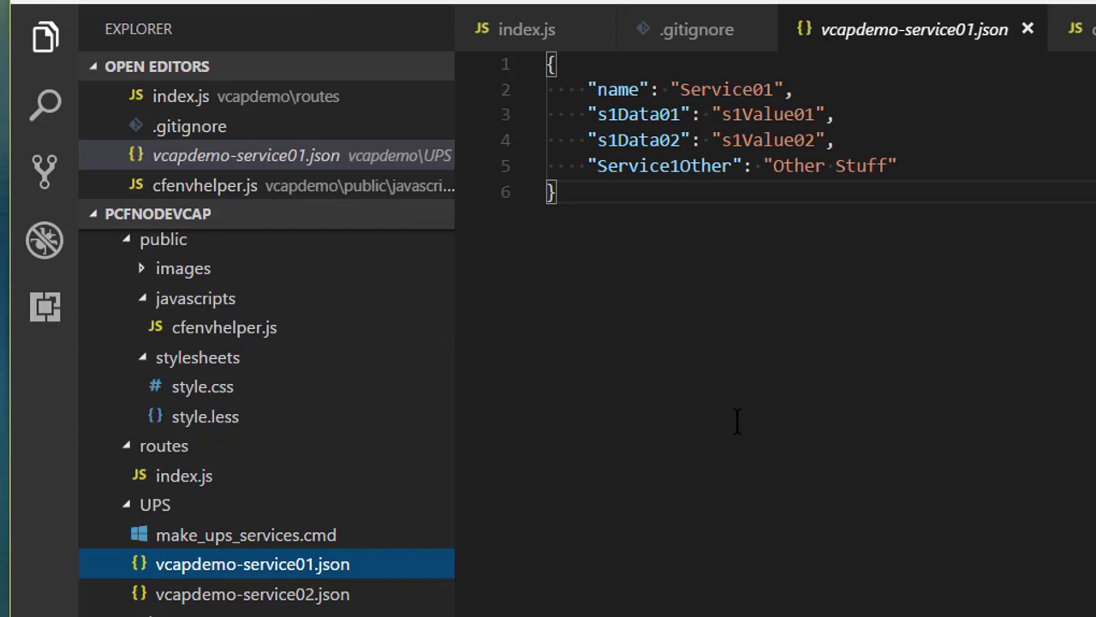
left_click(246, 535)
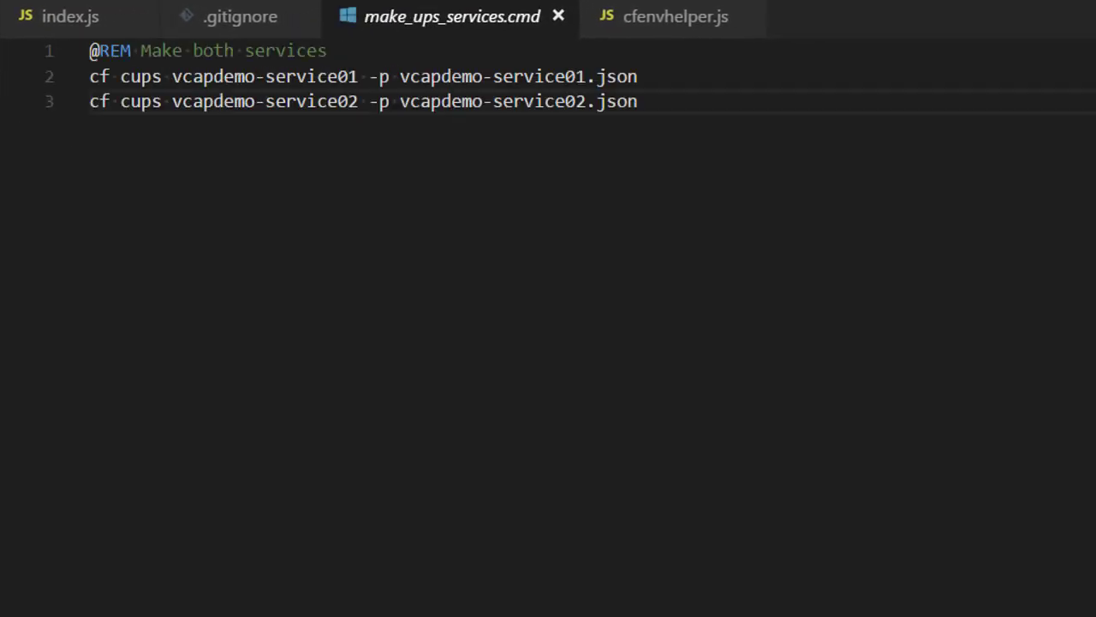
mouse_move(346, 417)
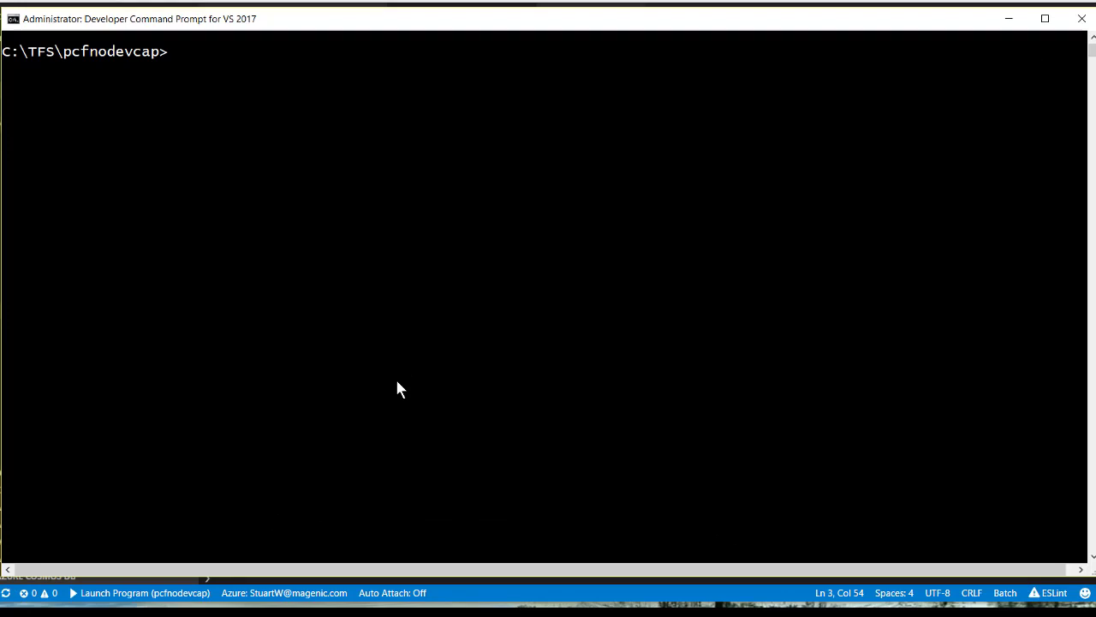
Step: List cf services, move into vcapdemo\ups, run make_ups_services.cmd and list services again
type("cf services")
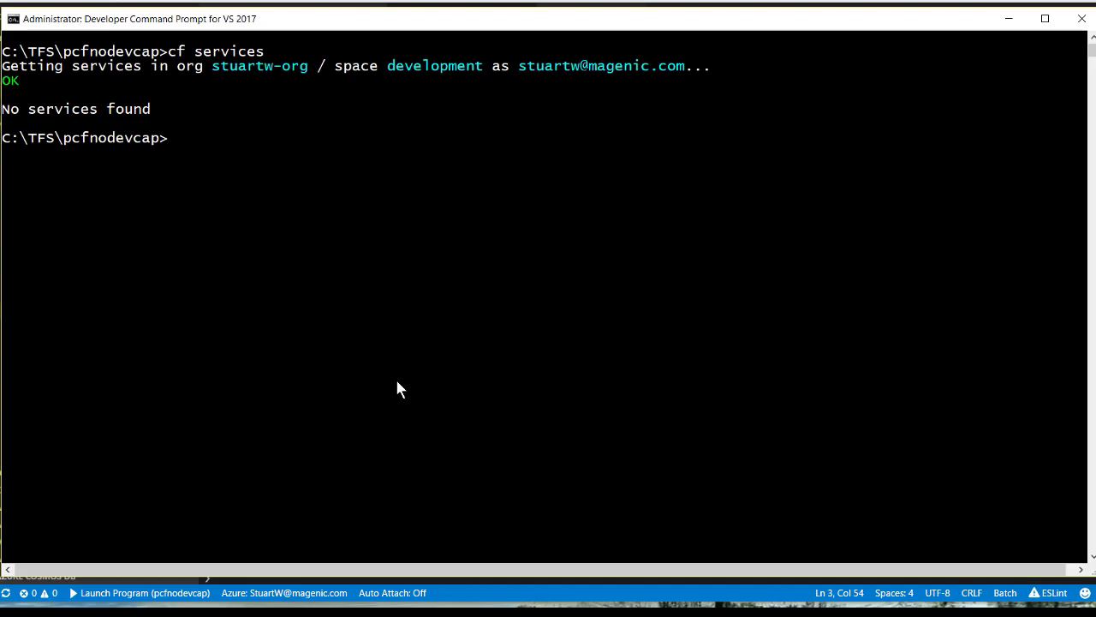
type("cd .vscode")
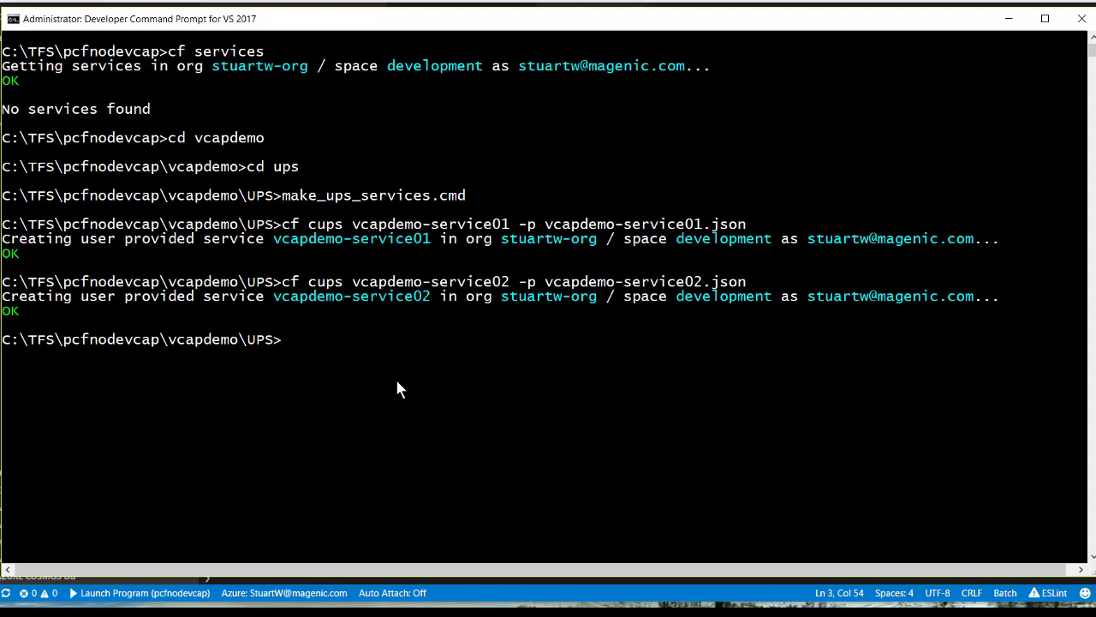
type("cf")
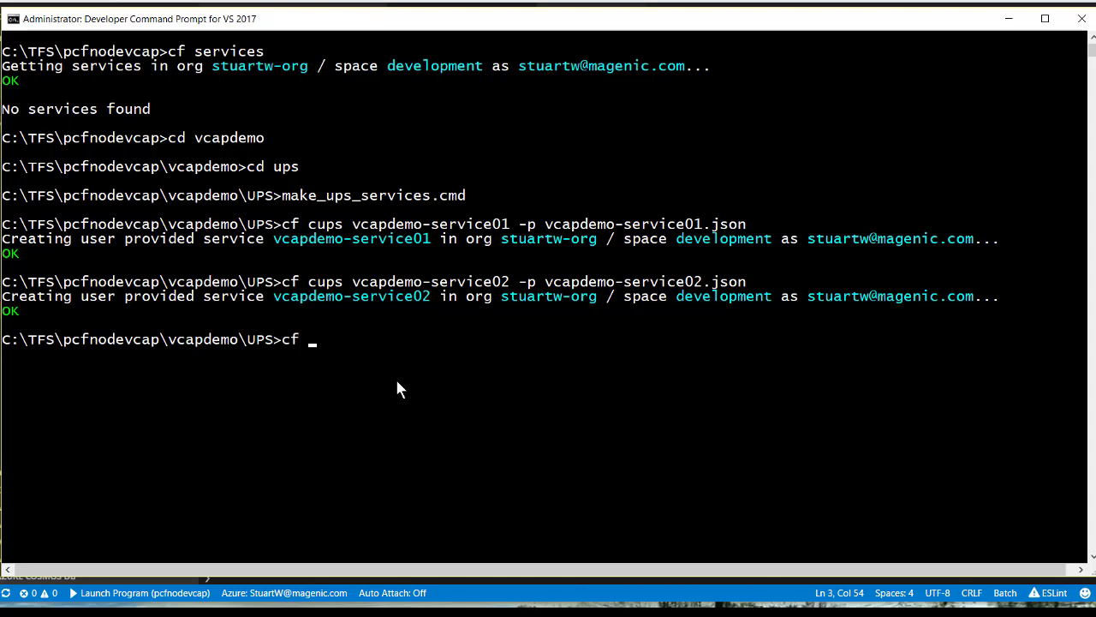
type("services")
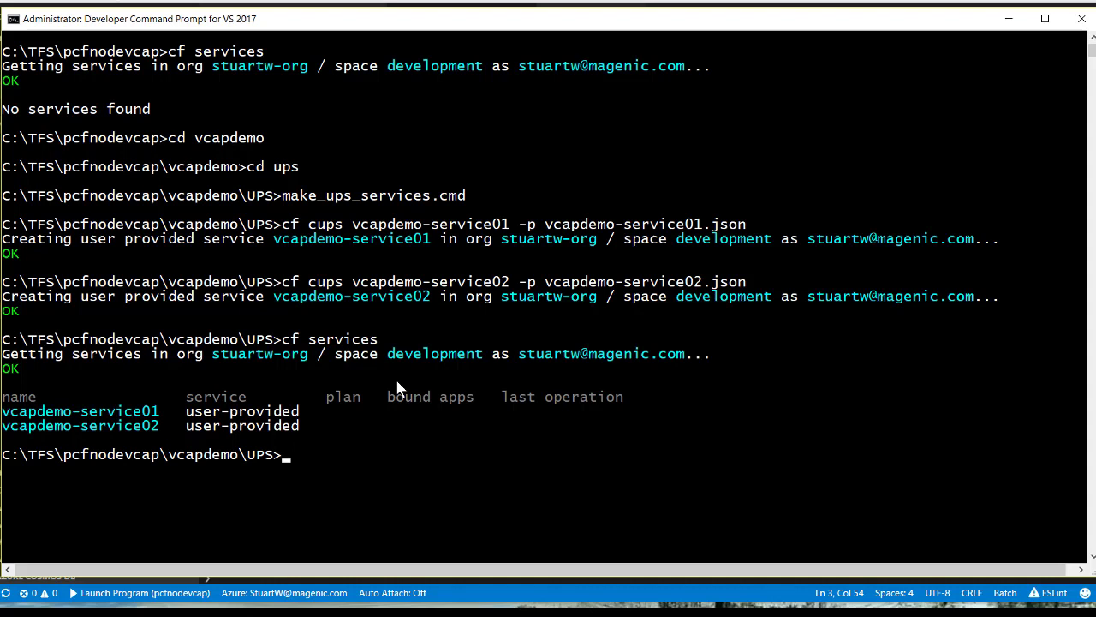
Step: Show the details of vcapdemo-service01 with cf service, then return to the vcapdemo folder
type("cf service")
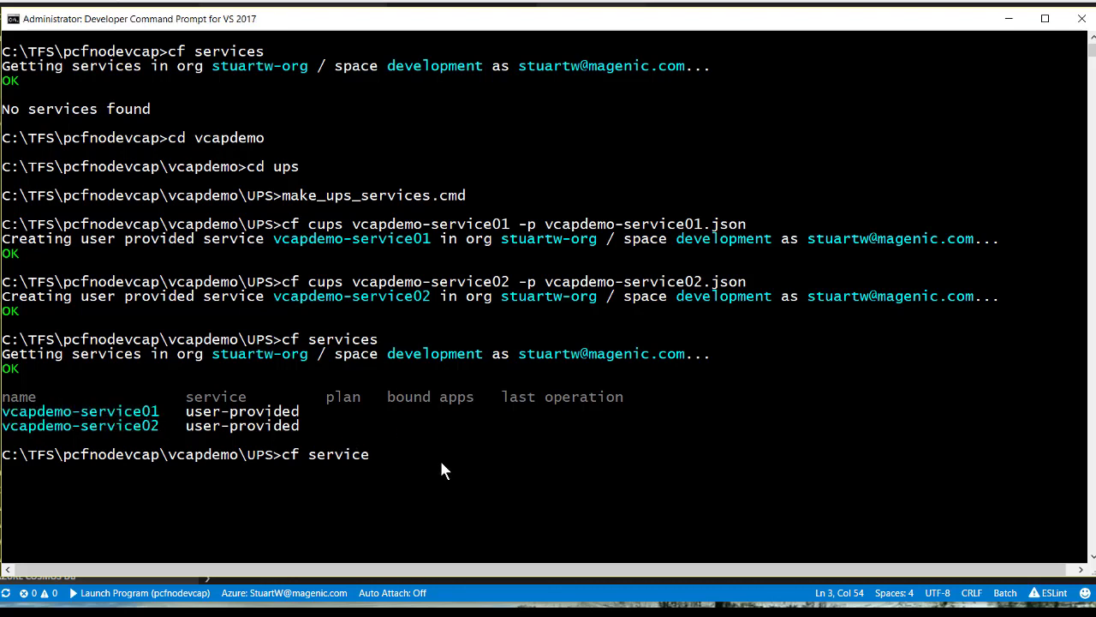
type("vcapdemo-service01")
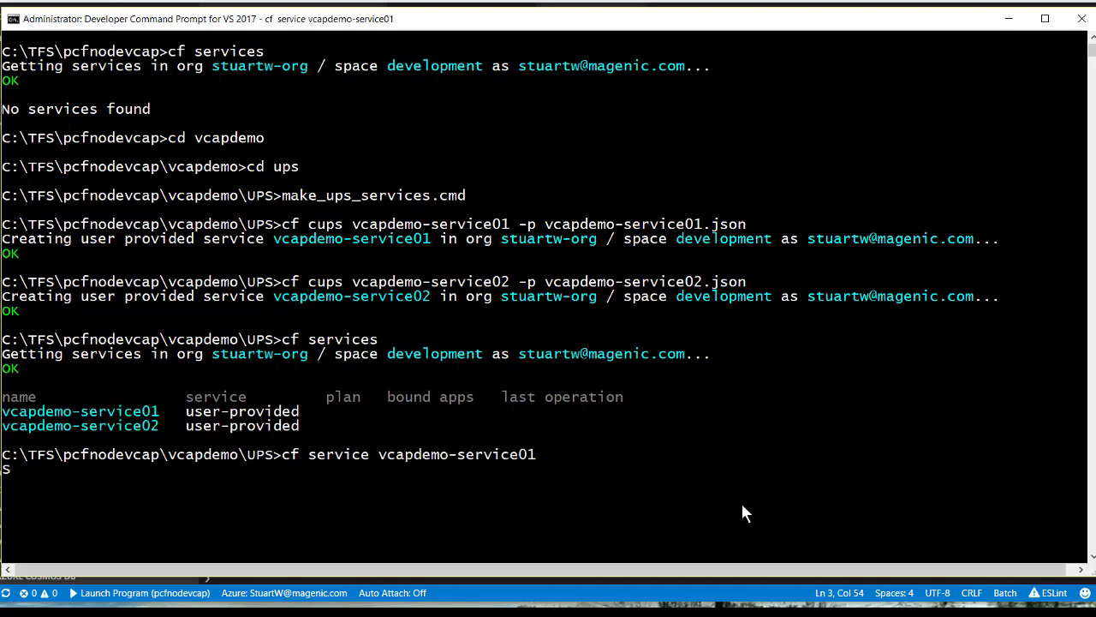
key("Enter")
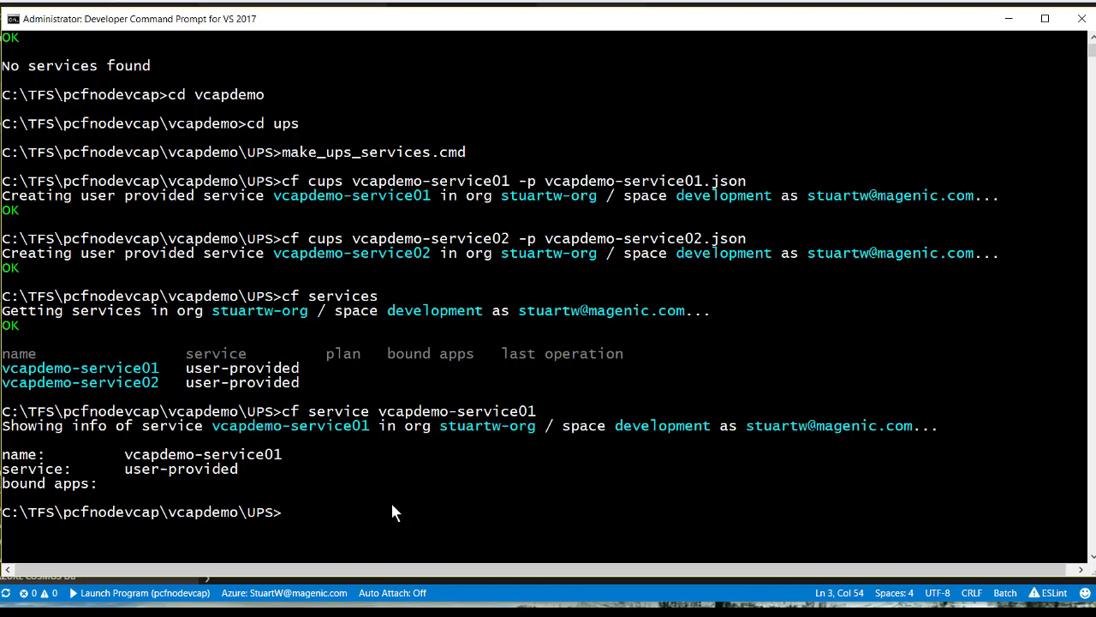
type("cd ..")
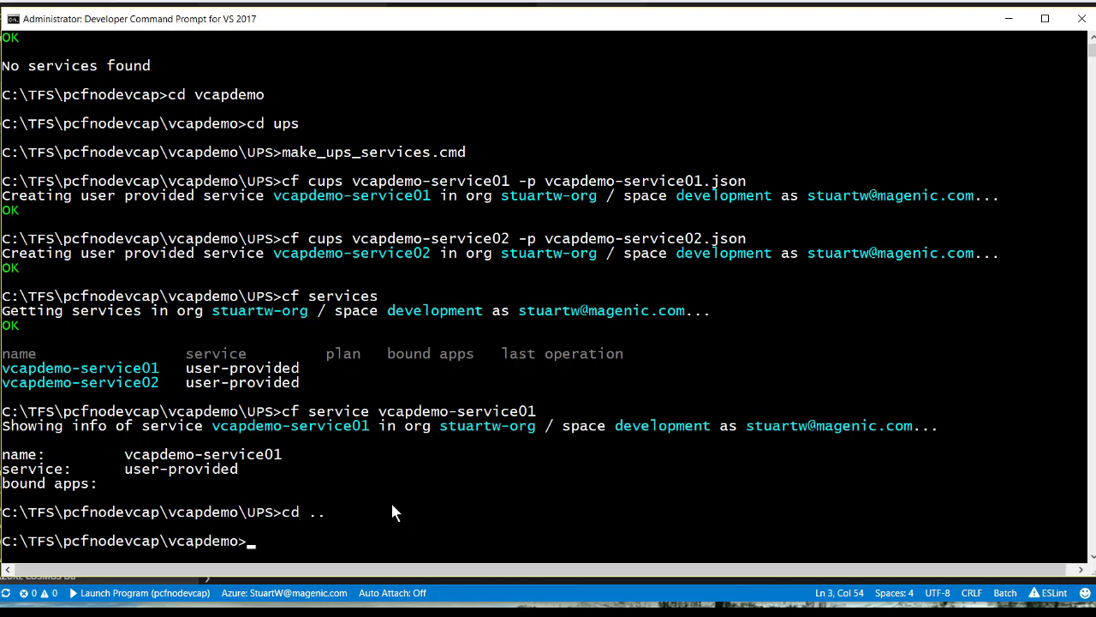
Step: Push VCapDemo with cf push -f Manifest.yml and follow staging until 1 of 1 instances run
type("cf psu")
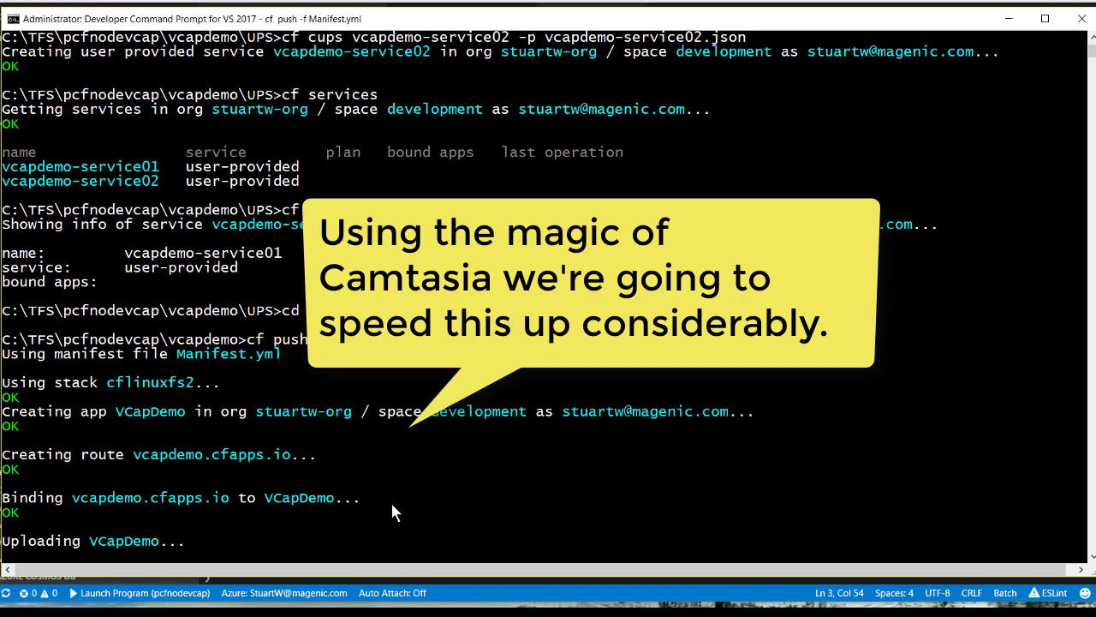
scroll("down", 3)
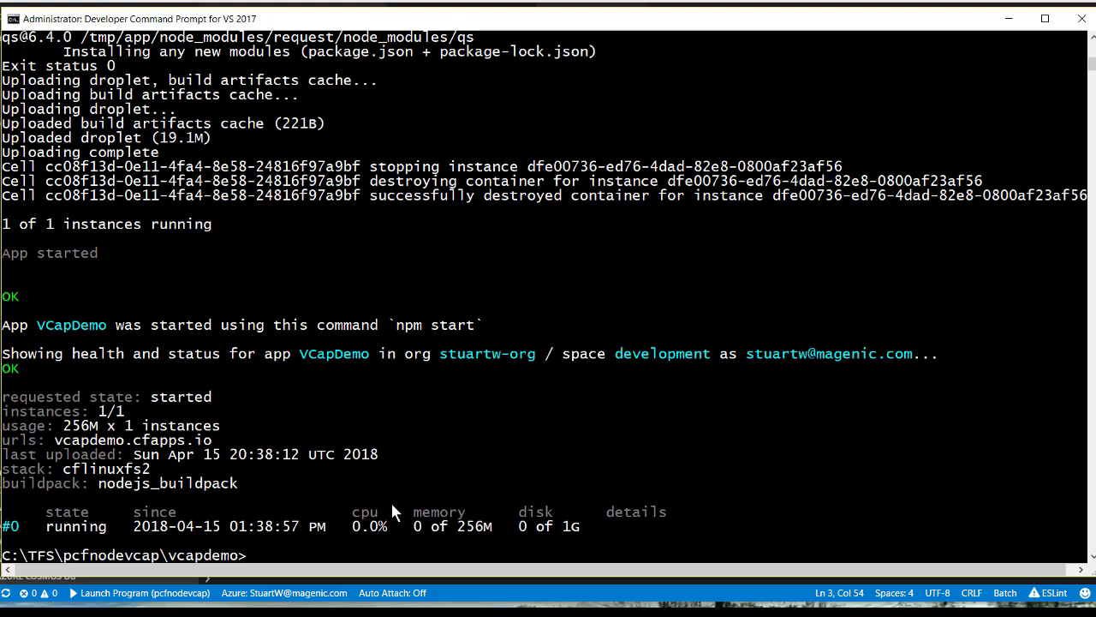
mouse_move(415, 452)
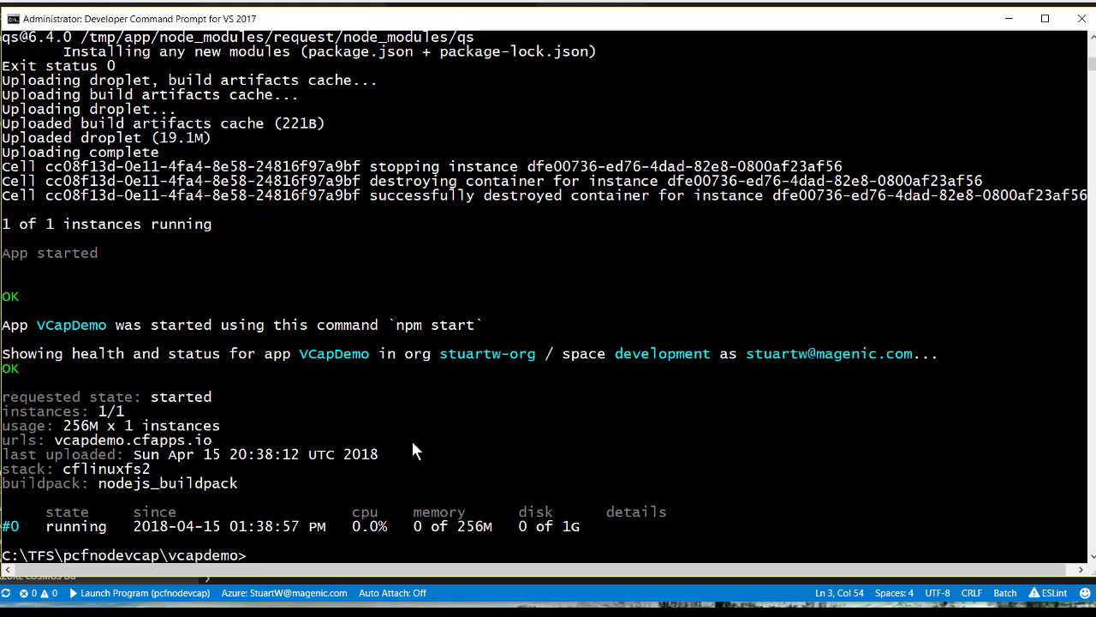
Step: Check cf app vcapdemo status and select its vcapdemo.cfapps.io route address
type("cf app vcapdemo")
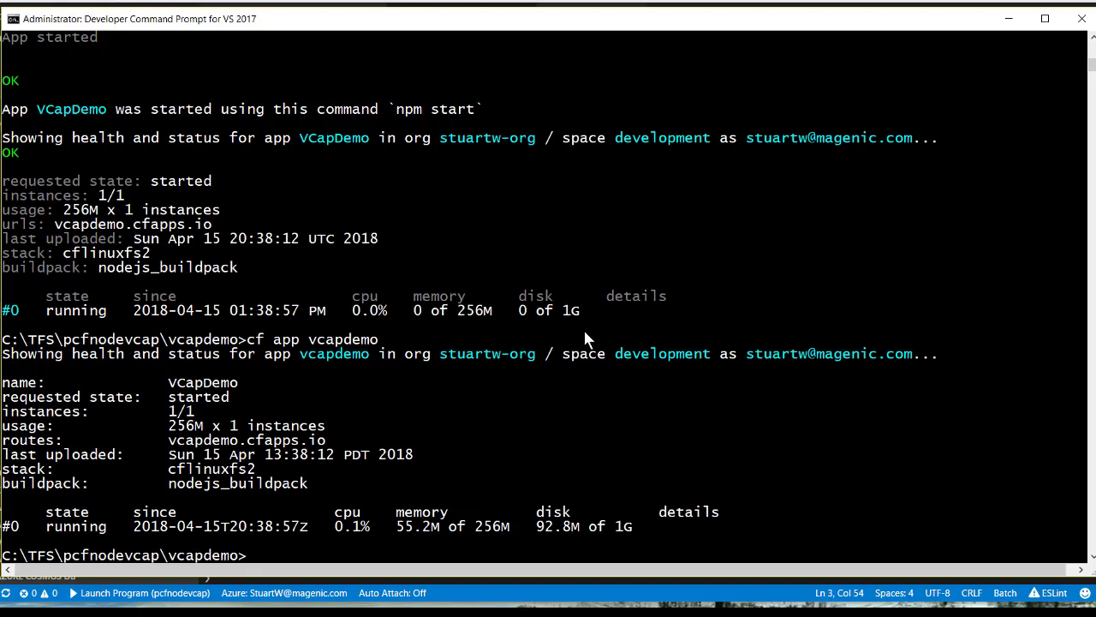
mouse_move(171, 449)
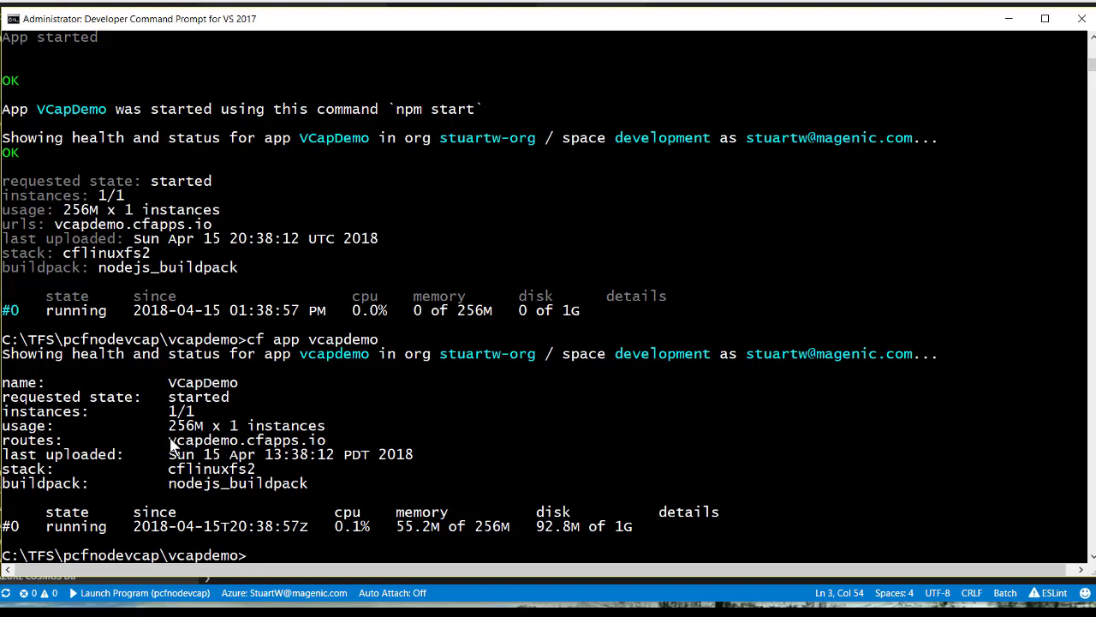
double_click(247, 438)
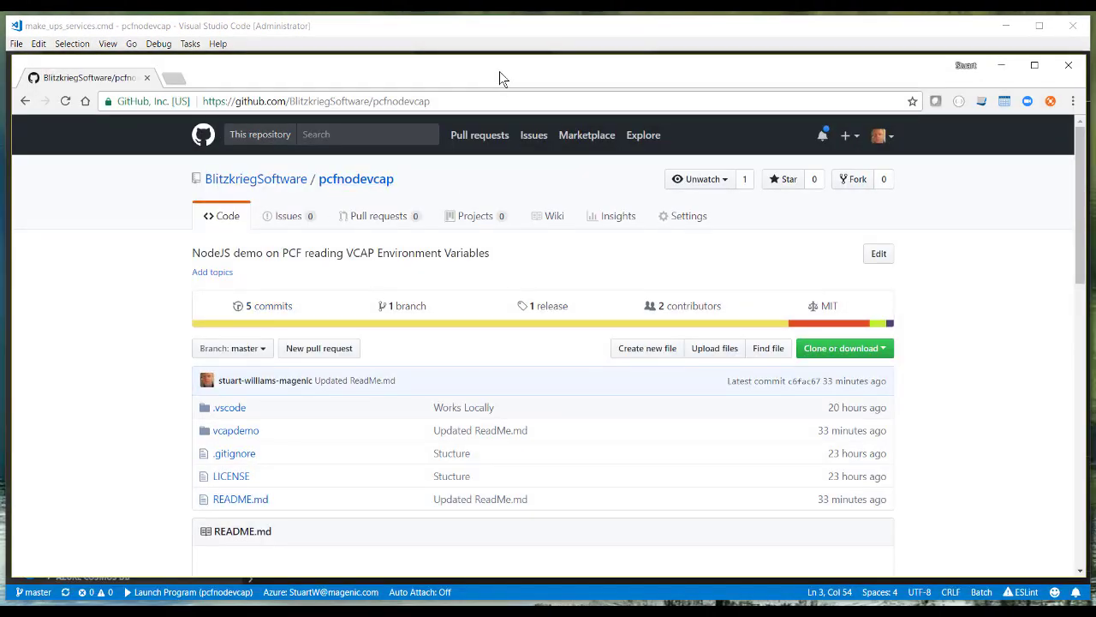
mouse_move(68, 193)
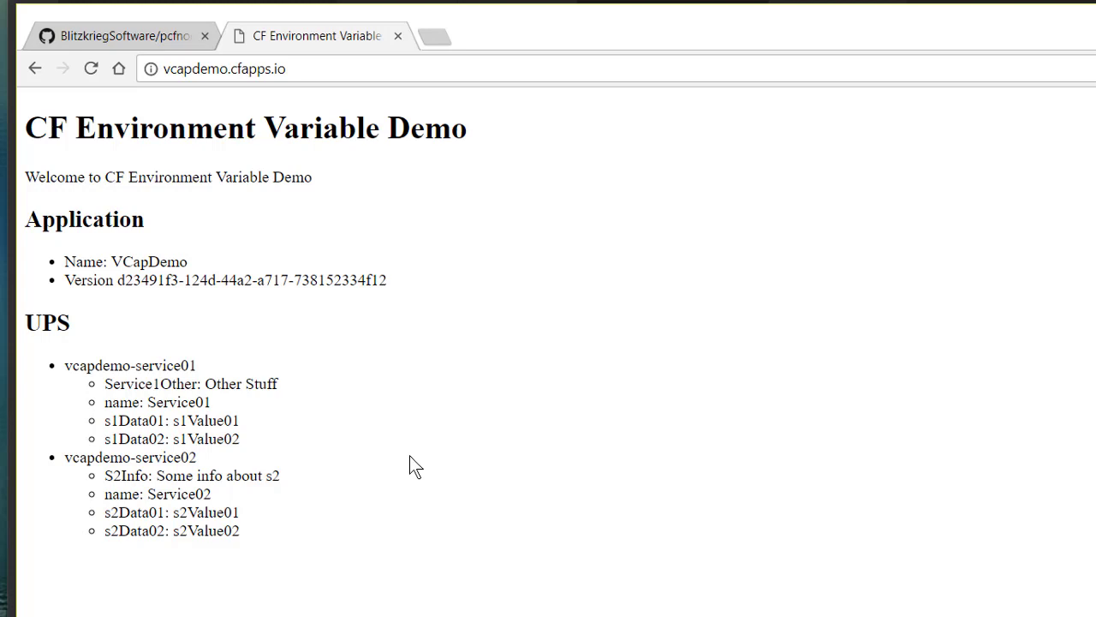
mouse_move(336, 455)
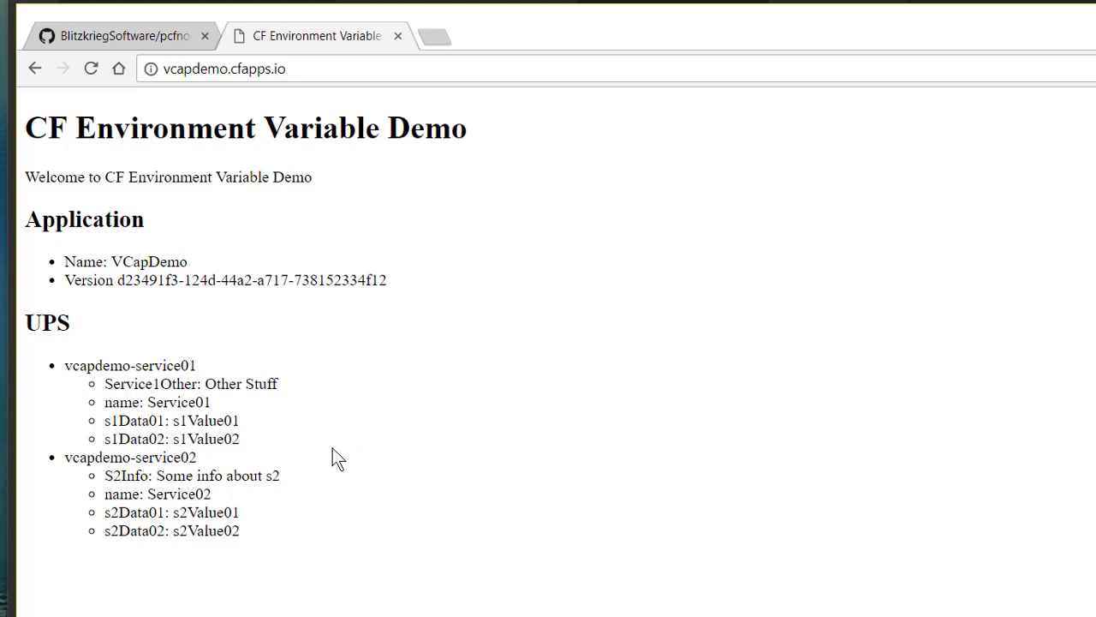
mouse_move(319, 466)
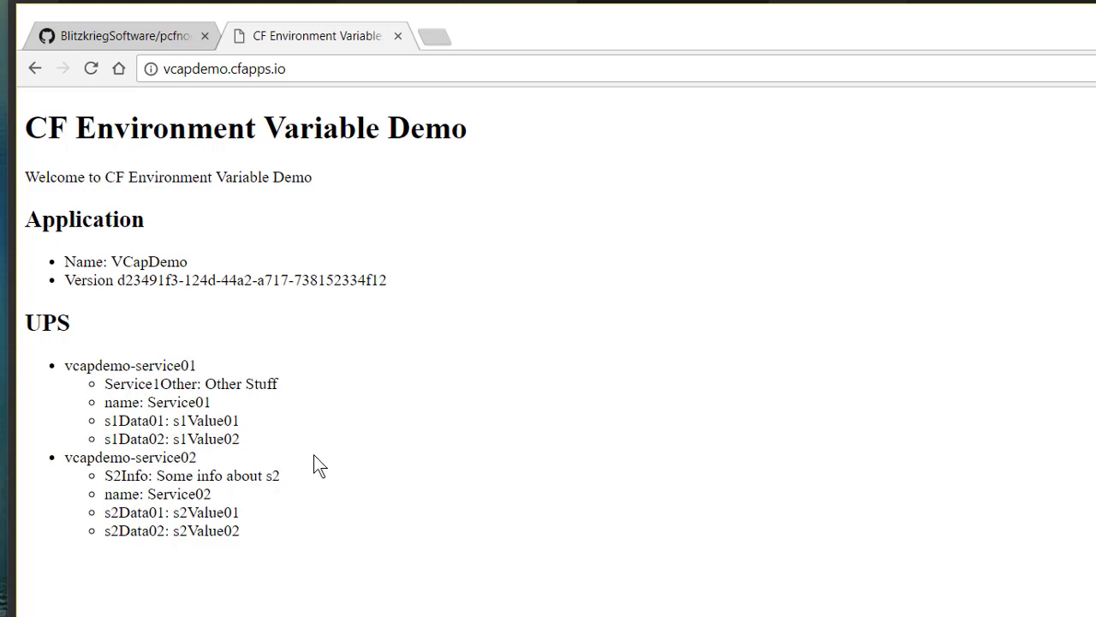
mouse_move(420, 6)
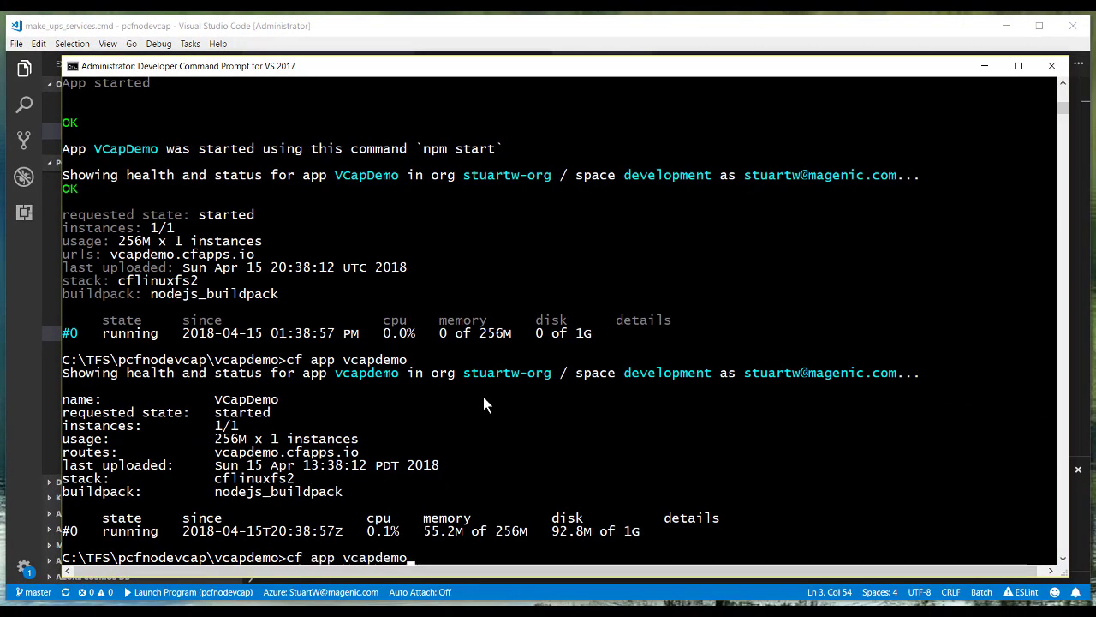
Step: Run cf service vcapdemo-service01 to confirm it is a user-provided service bound to VCapDemo
type("cf service vcapdemo-service01")
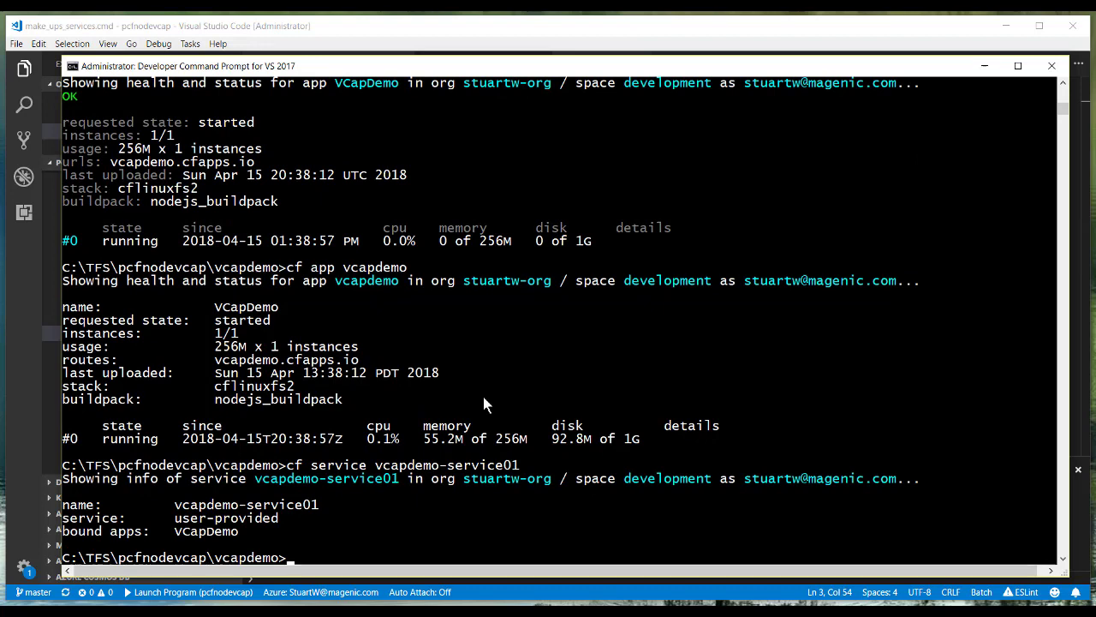
type("cf service vcapdemo-service01")
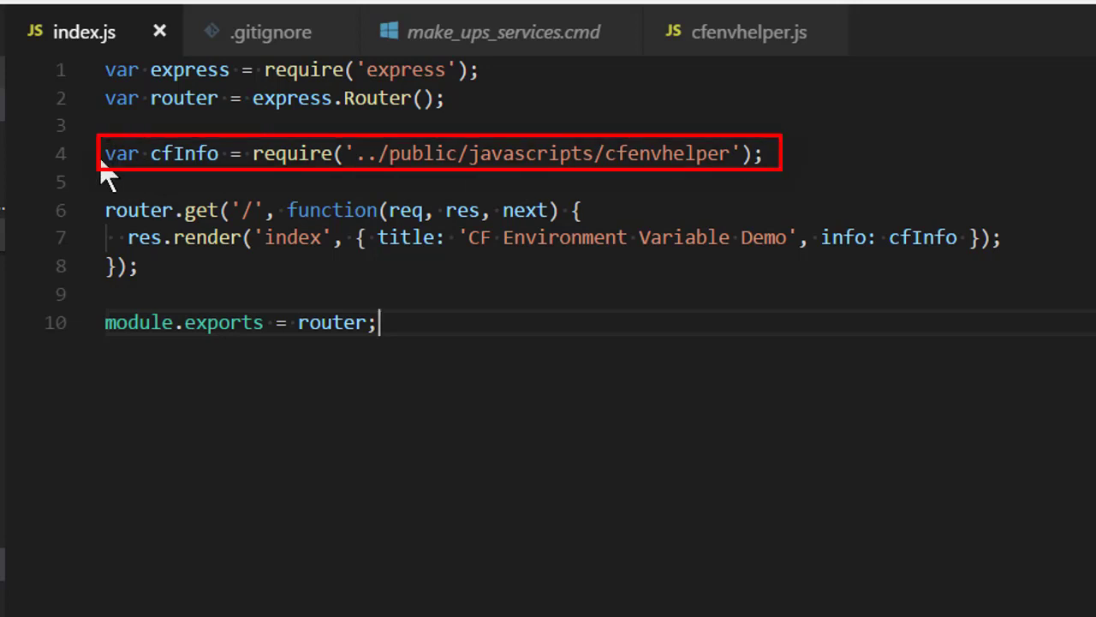
Step: Highlight the index.js line that requires the cfenvhelper module
left_click_drag(105, 152, 420, 153)
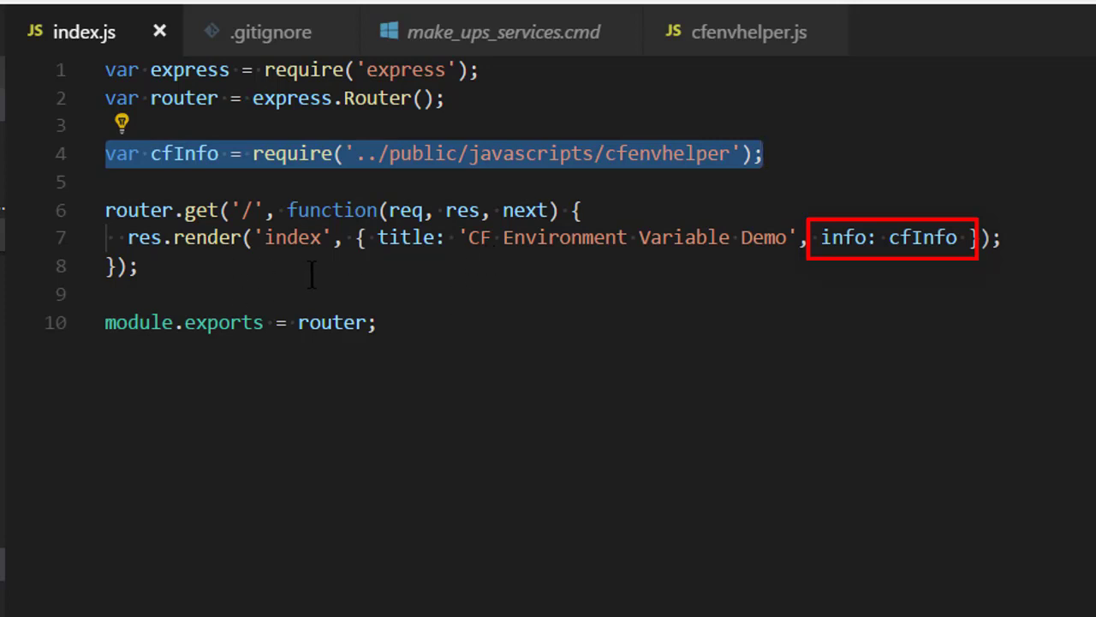
mouse_move(414, 265)
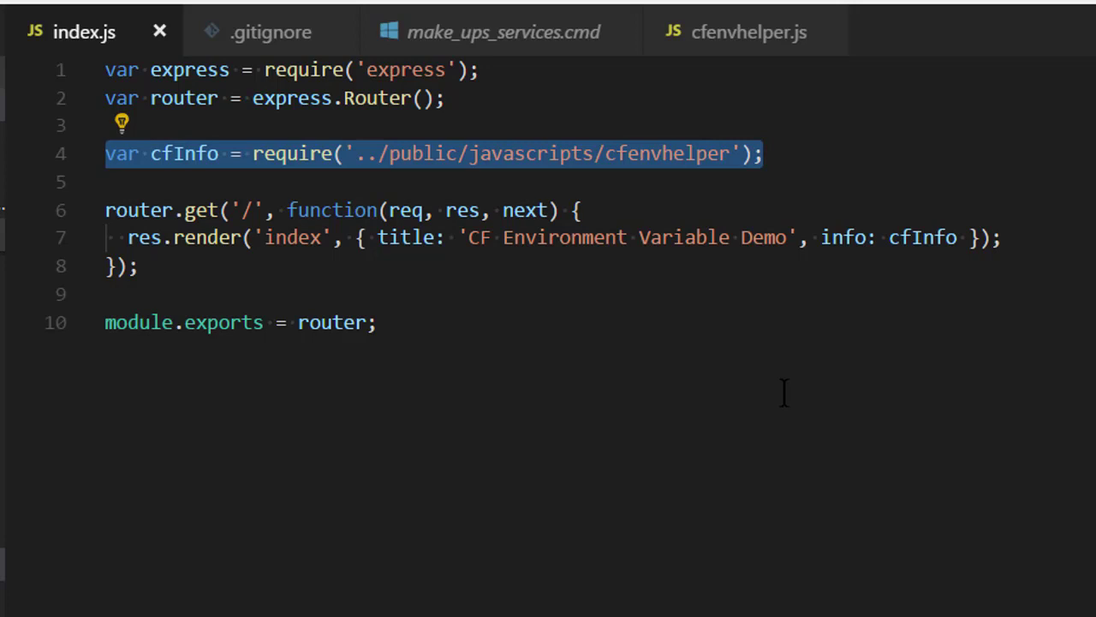
mouse_move(353, 466)
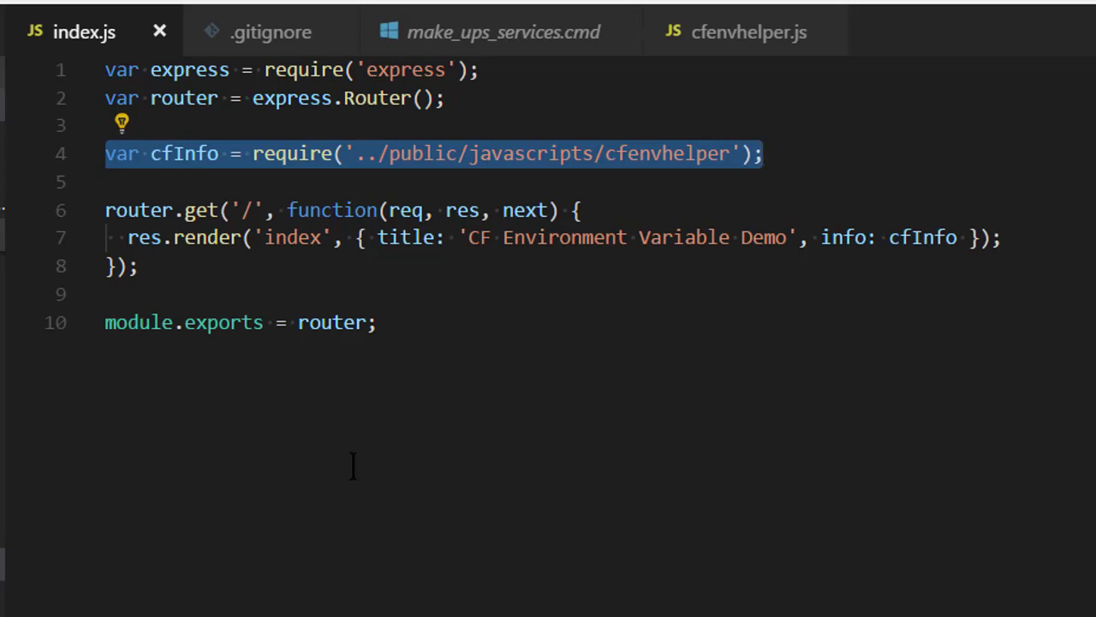
mouse_move(7, 420)
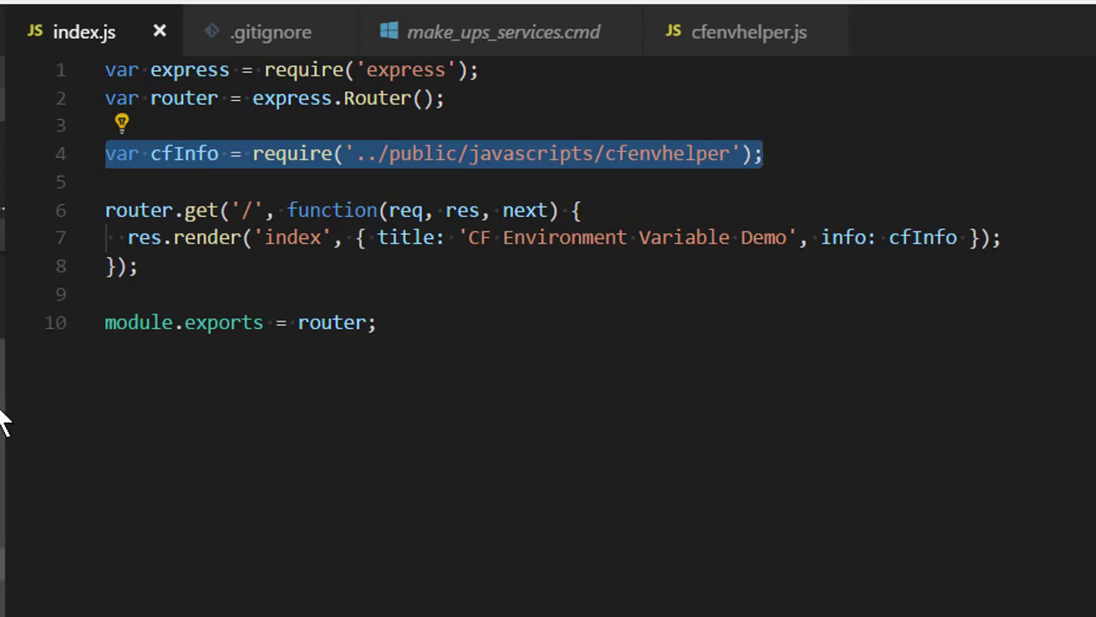
mouse_move(161, 466)
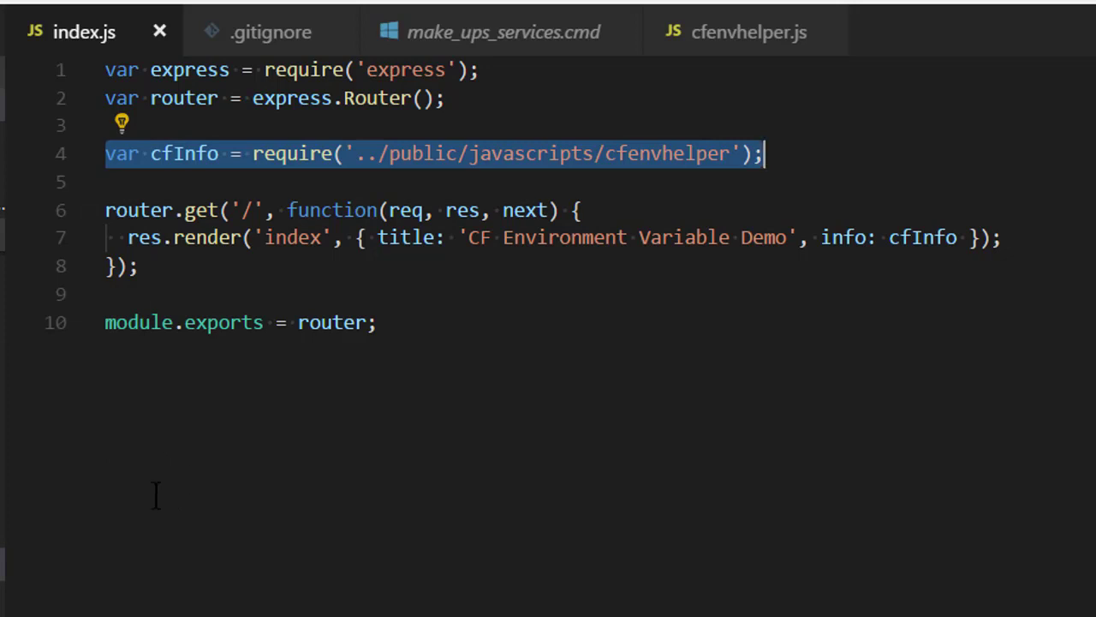
mouse_move(144, 480)
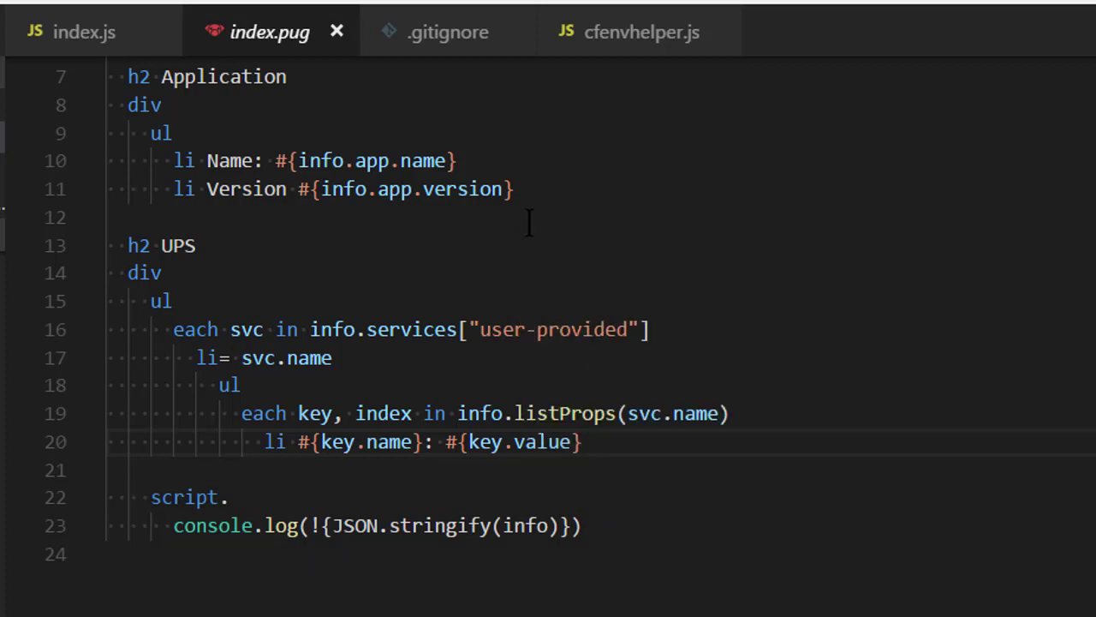
Step: Switch to cfenvhelper.js and scroll through the VCAP_SERVICES and VCAP_APPLICATION fallbacks
left_click(640, 31)
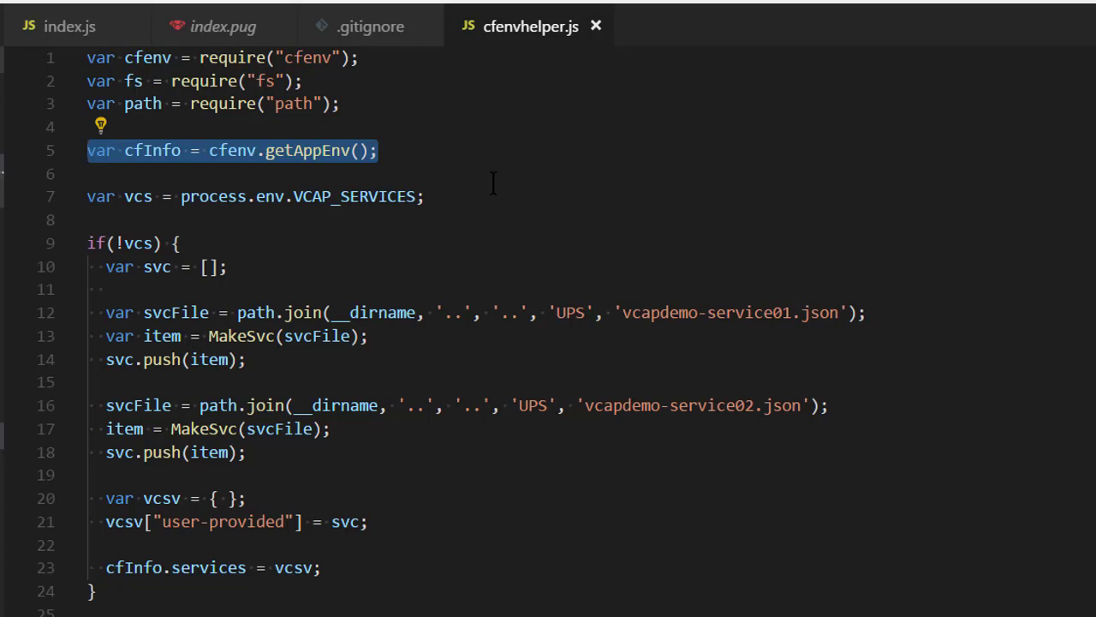
mouse_move(593, 513)
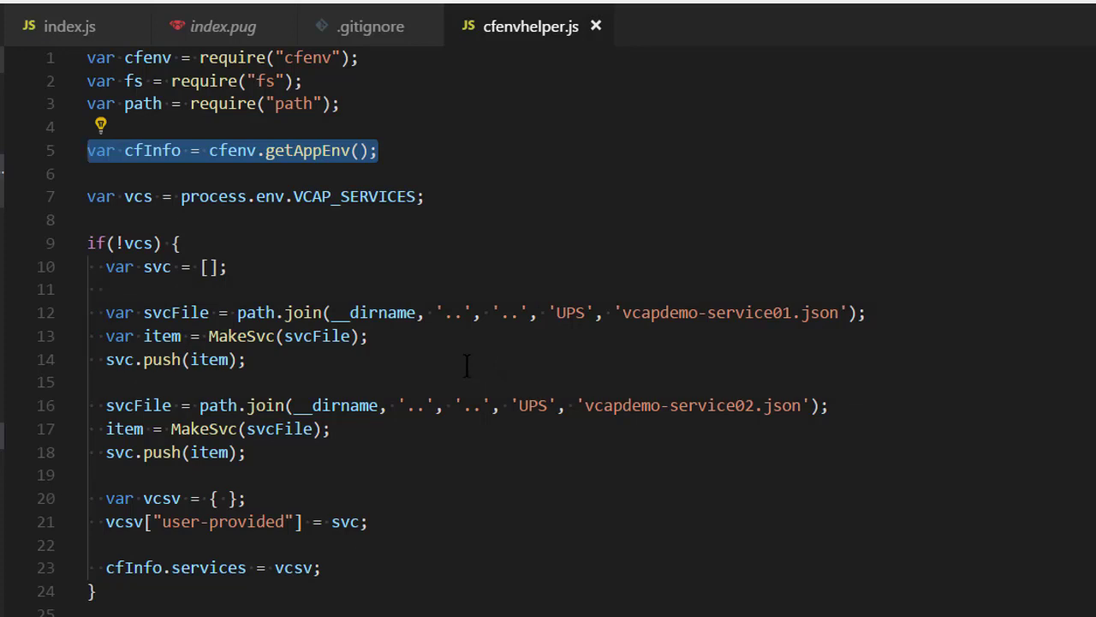
mouse_move(503, 453)
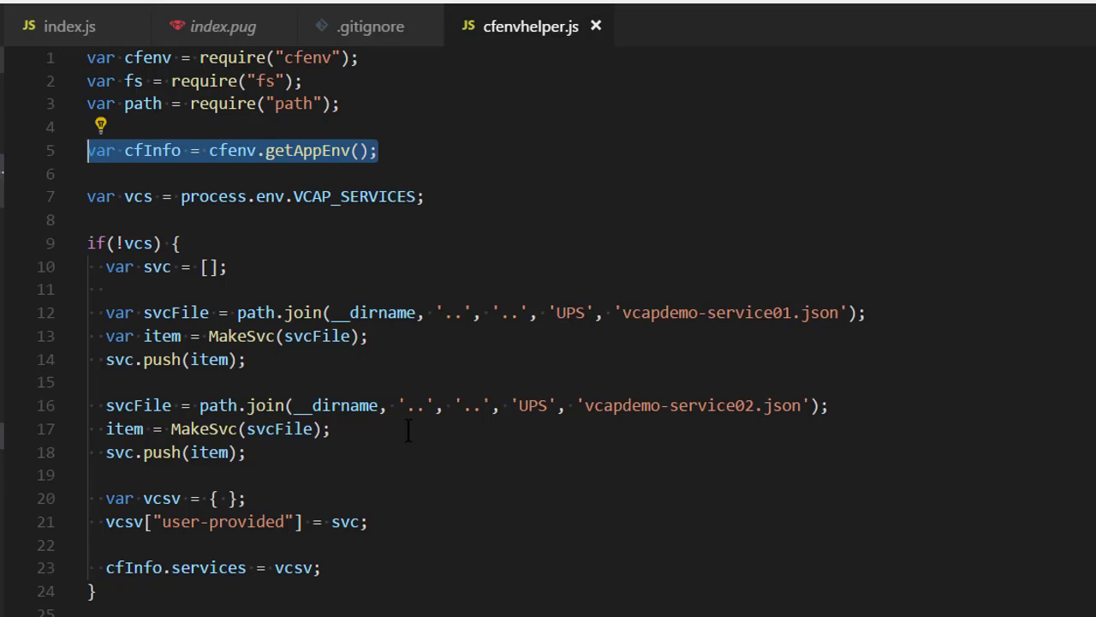
scroll("down", 3)
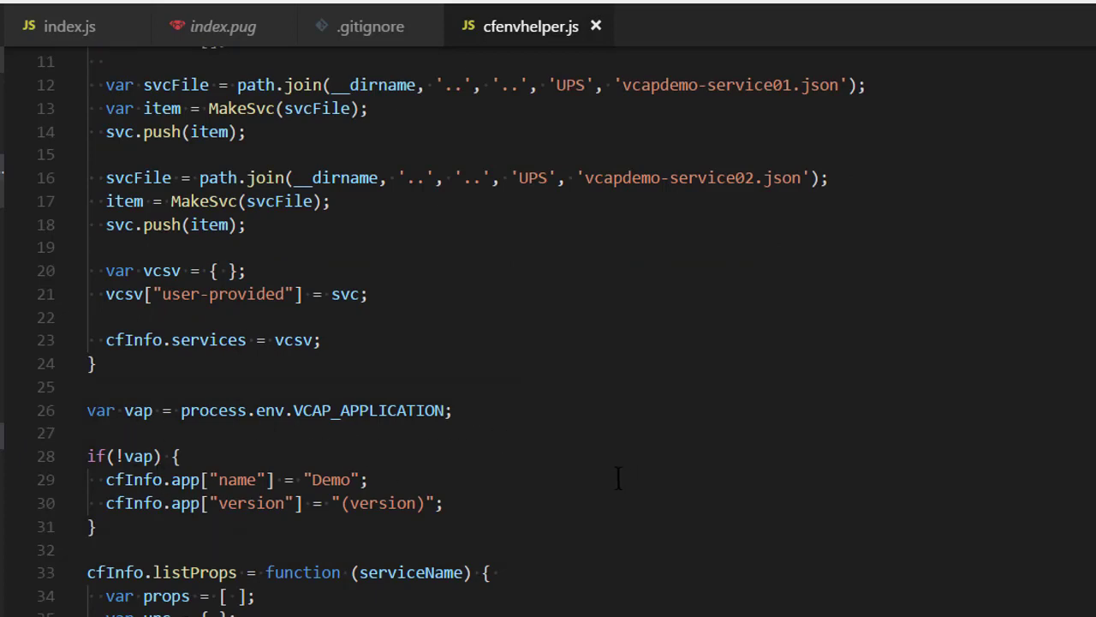
scroll("down", 3)
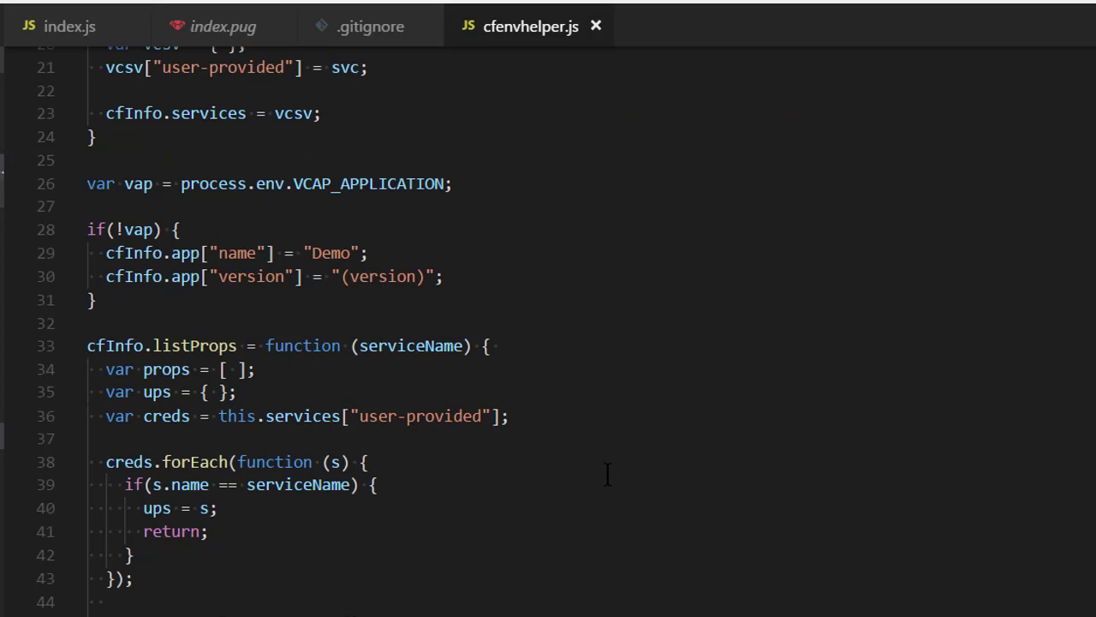
scroll("down", 3)
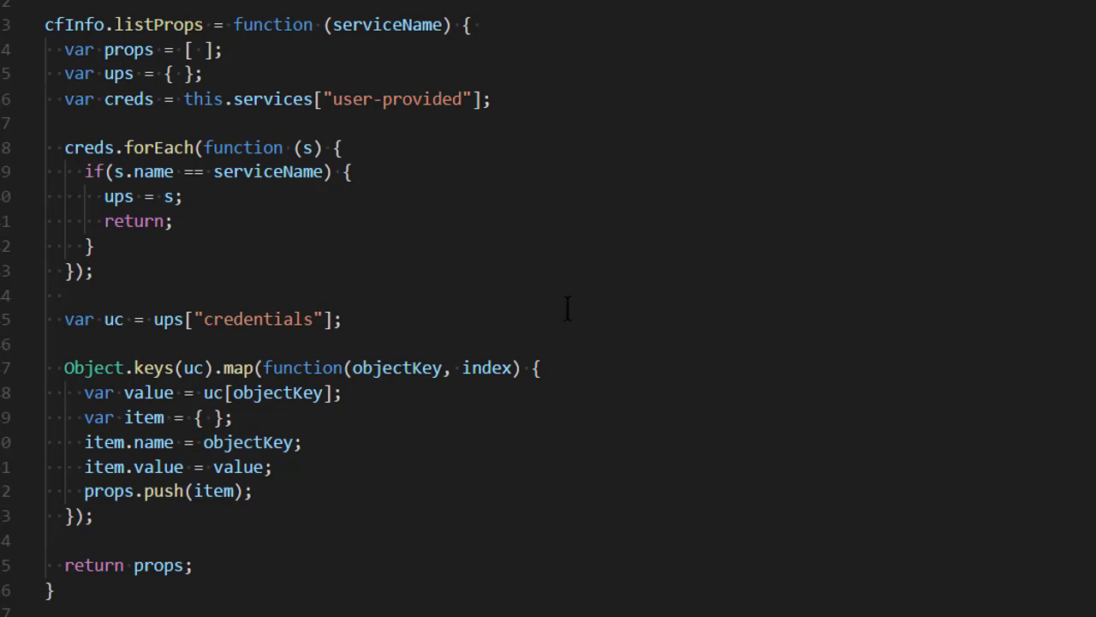
mouse_move(564, 278)
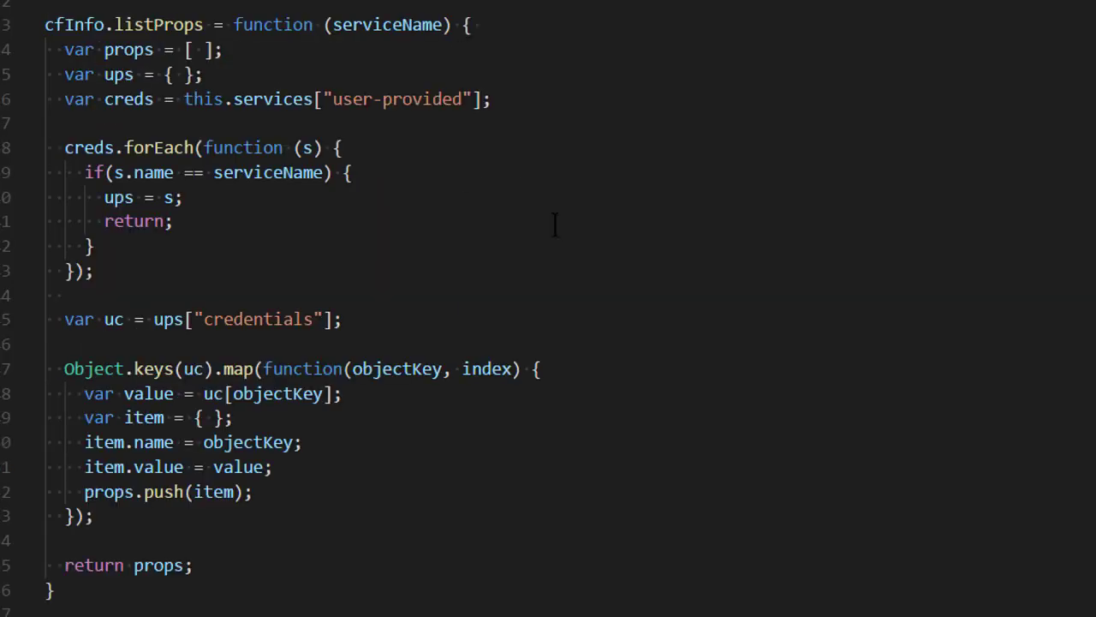
scroll("down", 3)
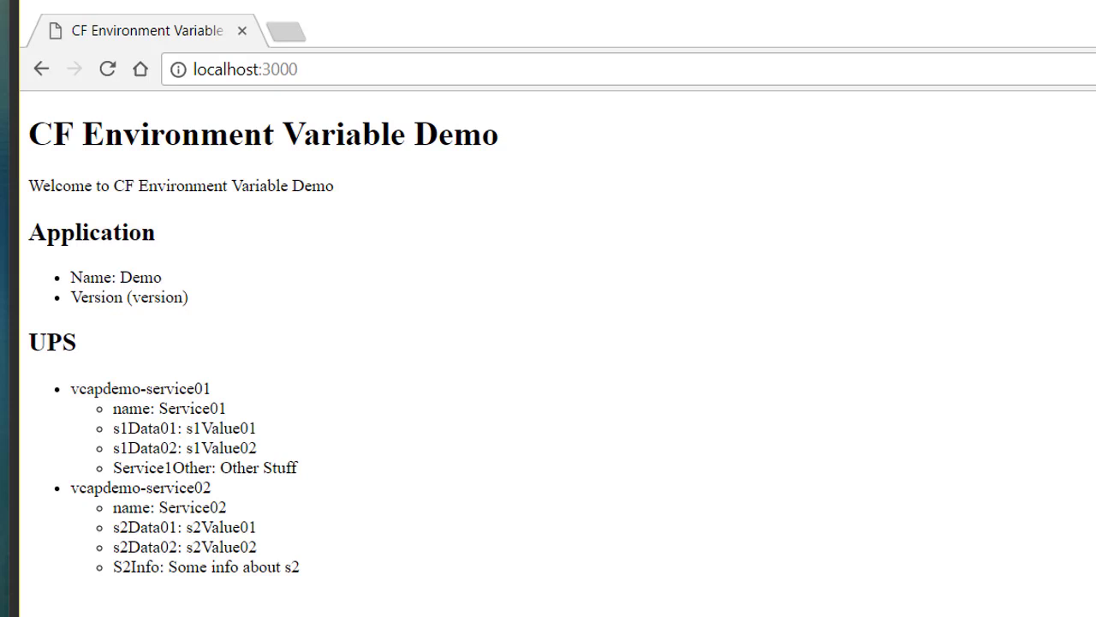
mouse_move(395, 473)
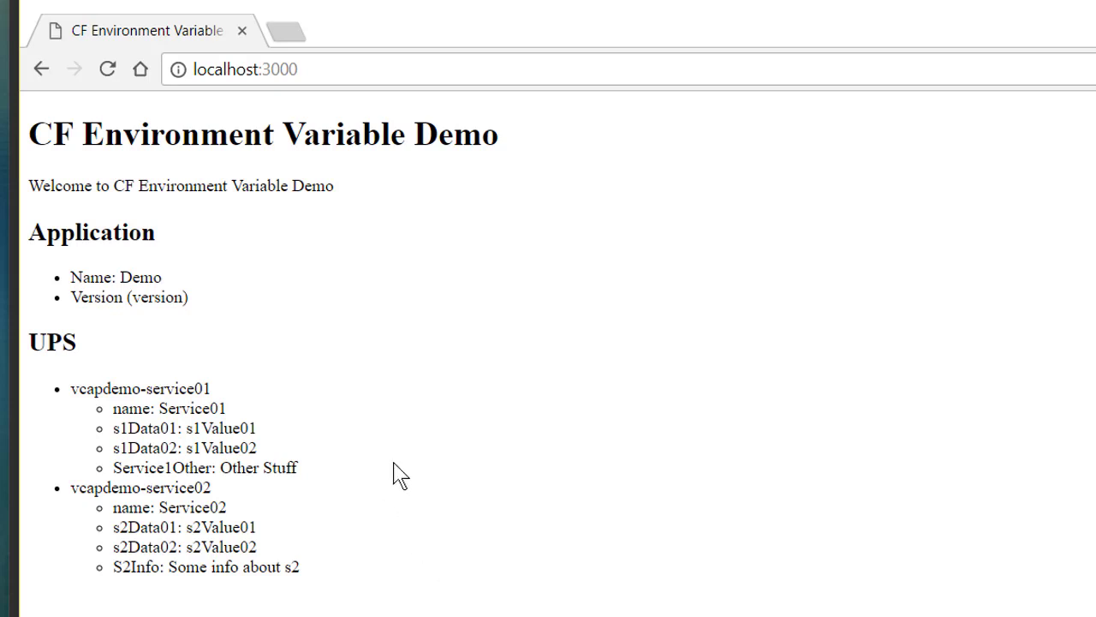
mouse_move(610, 401)
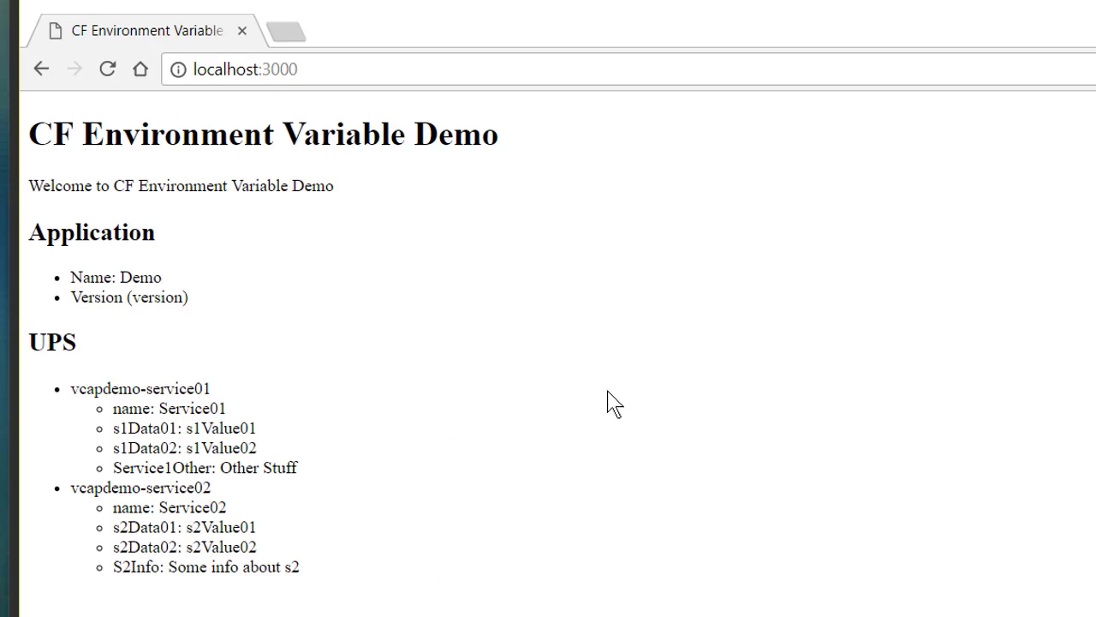